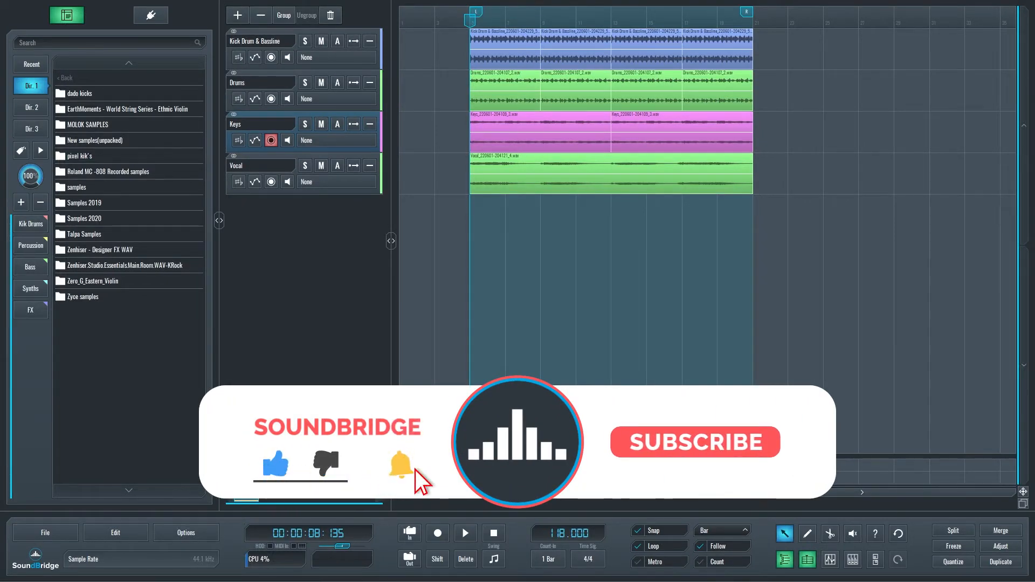
# Add smart:EQ 3 to Kick Drum & Bassline, Drums, Keys and Vocal in Group 1, learning each curve
pyautogui.click(694, 442)
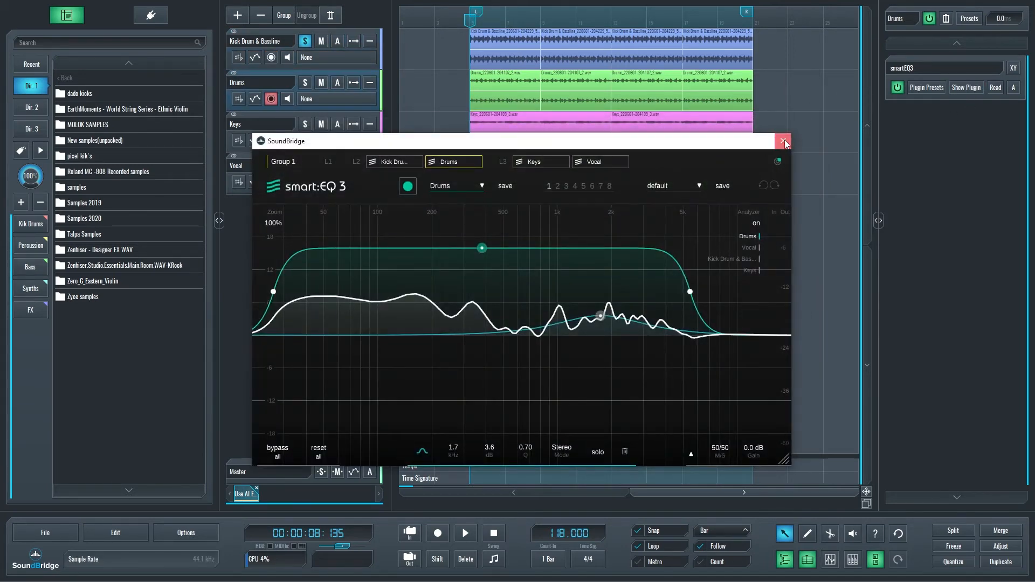
# Inspect the Keys (Synth) and Vocal (Speech Universal) EQ curves, then close the Vocal EQ window
pyautogui.click(543, 162)
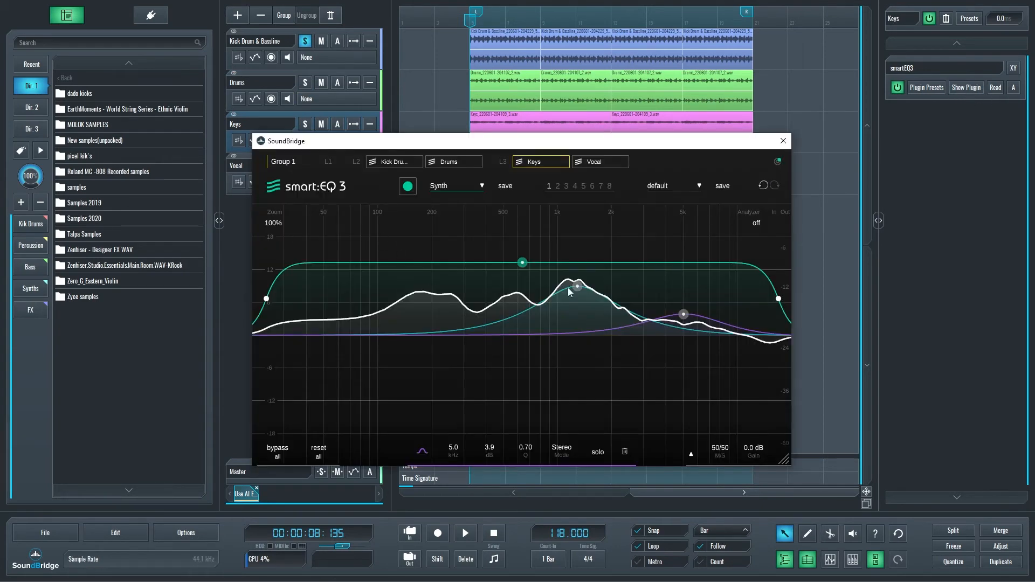
pyautogui.click(783, 141)
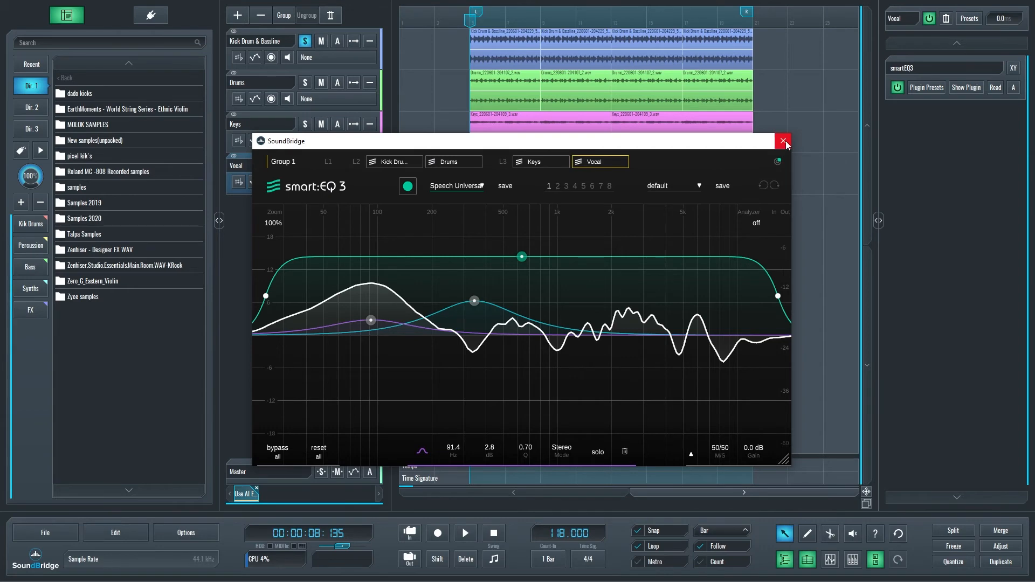
pyautogui.click(783, 141)
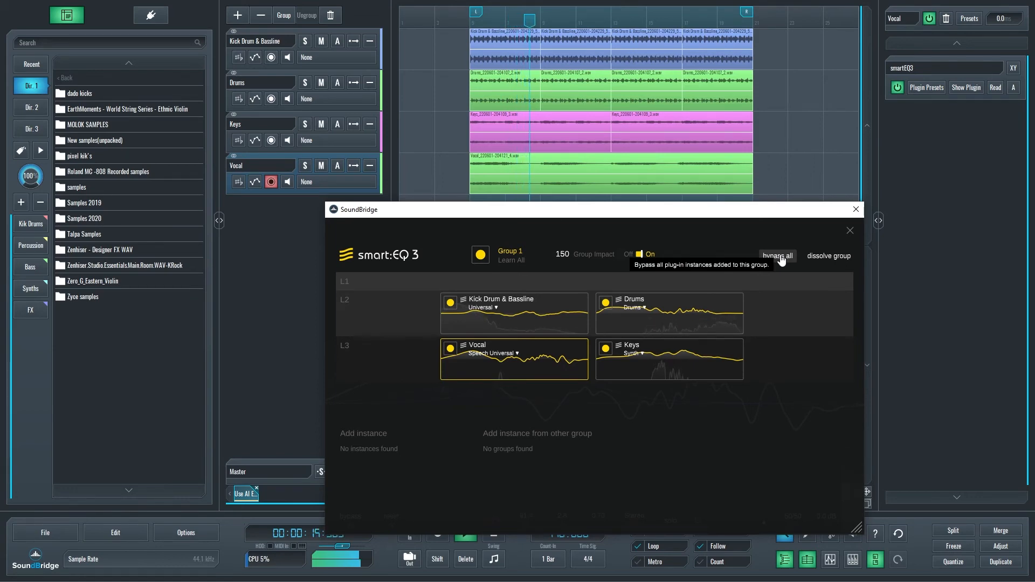
# Bypass all four Group 1 smart:EQ 3 instances, re-enable them, and return to the Vocal curve
pyautogui.click(777, 256)
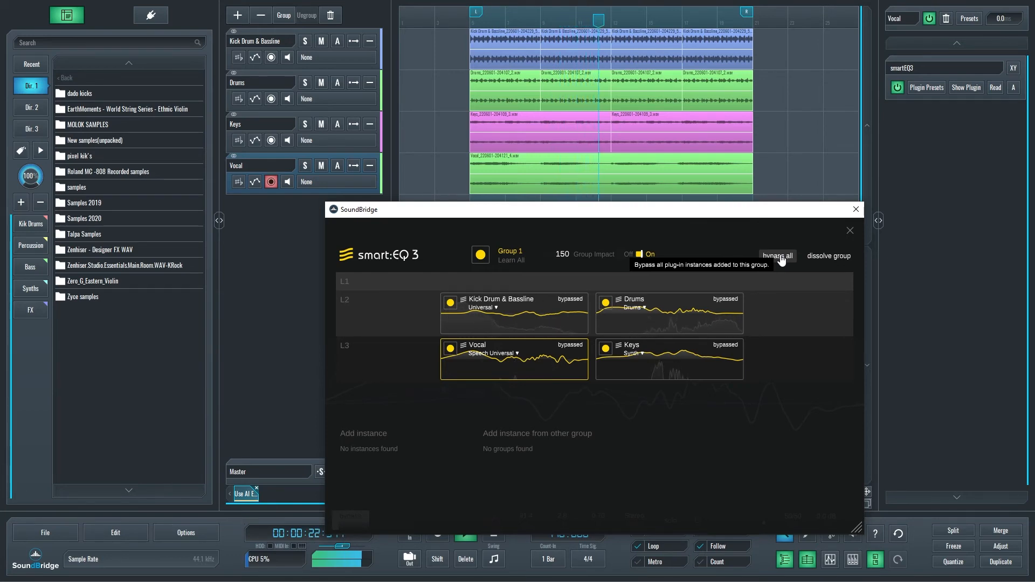
pyautogui.click(778, 256)
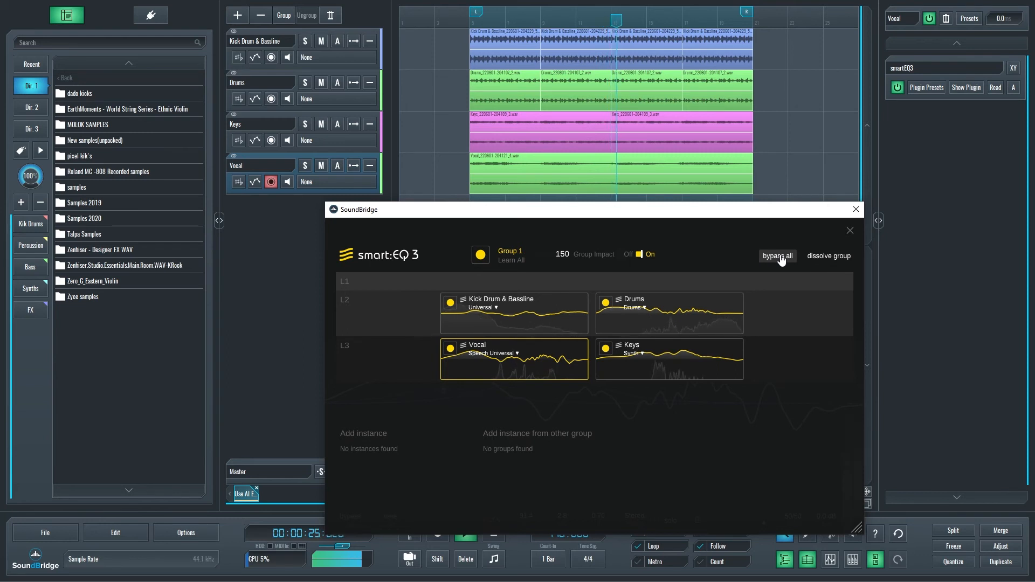
pyautogui.moveTo(777, 256)
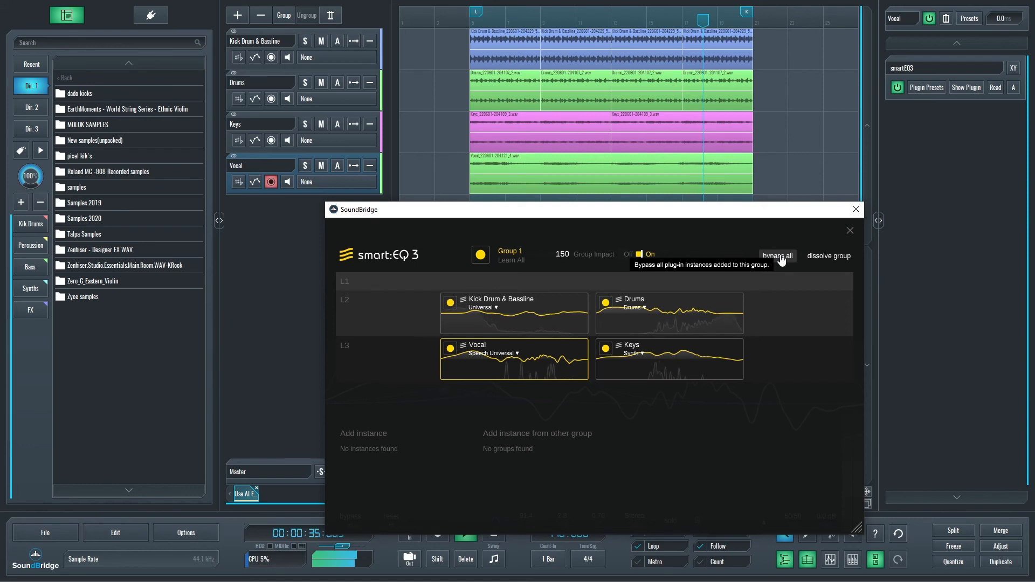
pyautogui.moveTo(807, 169)
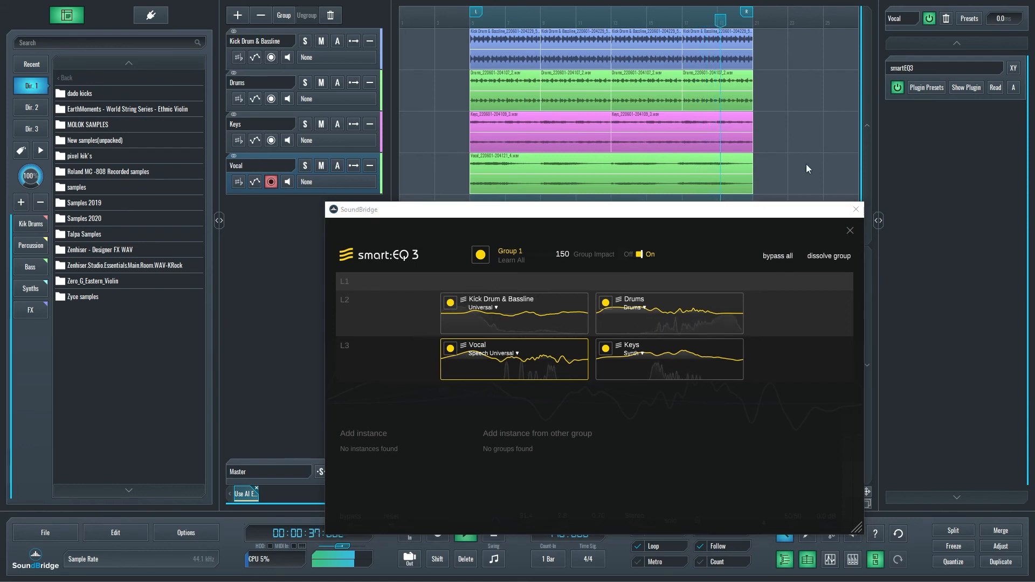
pyautogui.click(514, 359)
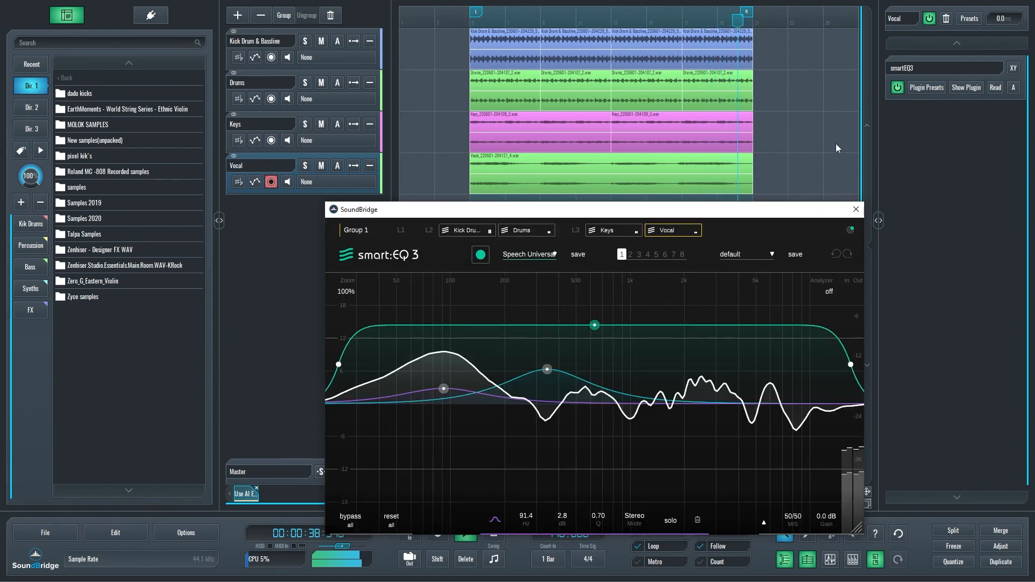